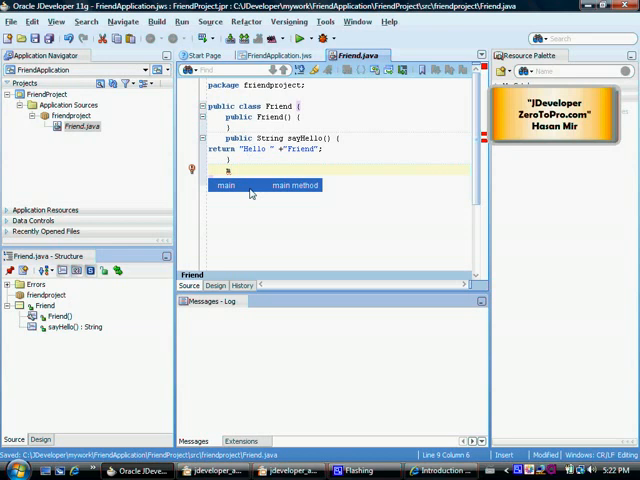
mouse_move(270, 194)
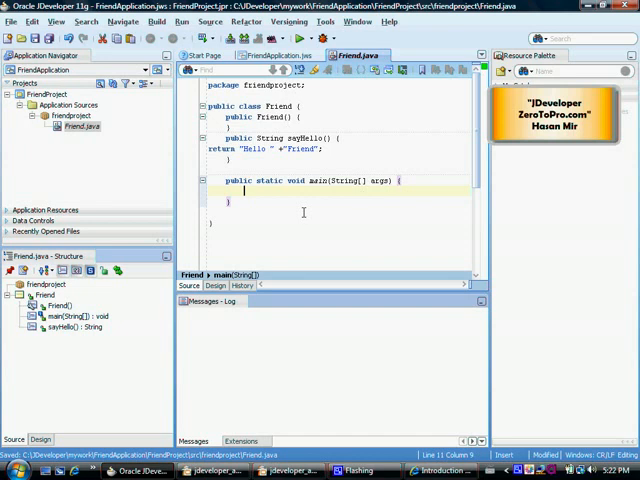
type("Friend Steve")
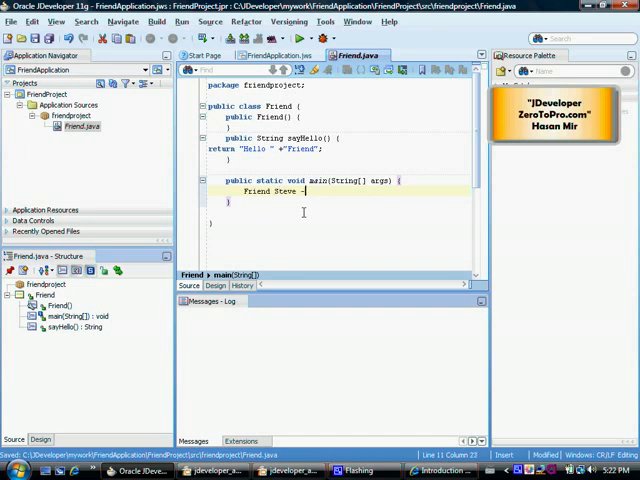
type("= new")
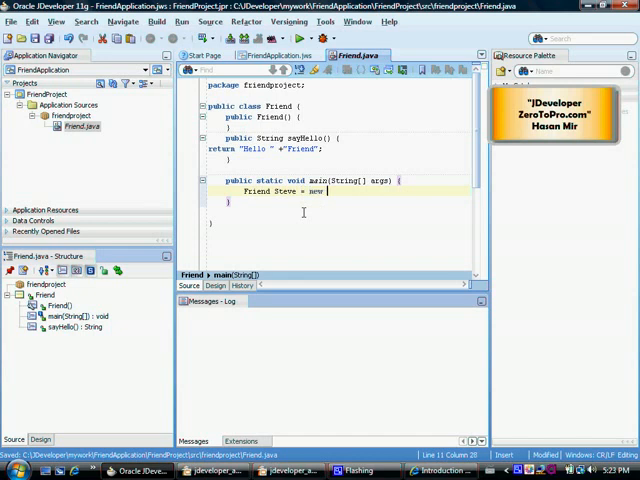
type("Friend(")
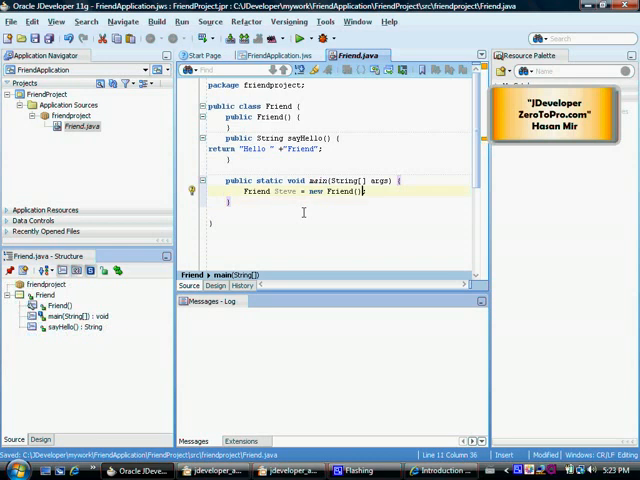
type(";")
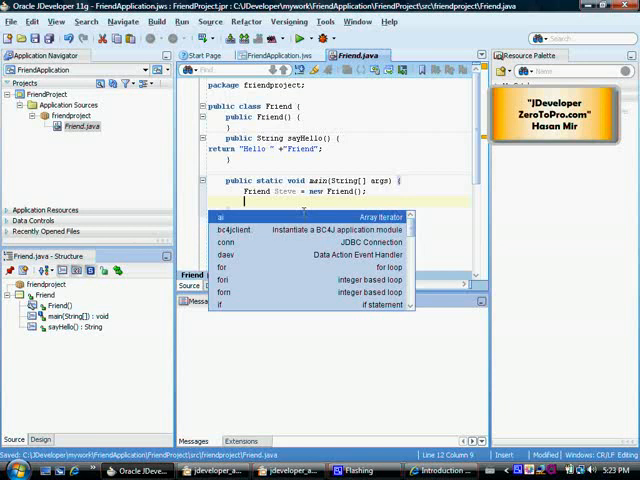
type("for (int i = 0; i < 3; i++) {")
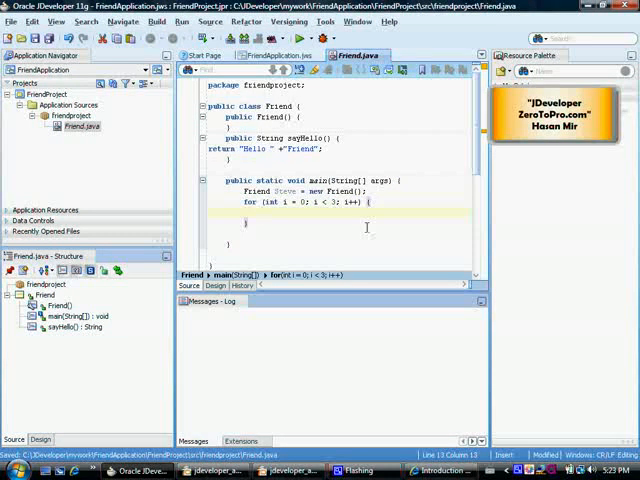
type("System")
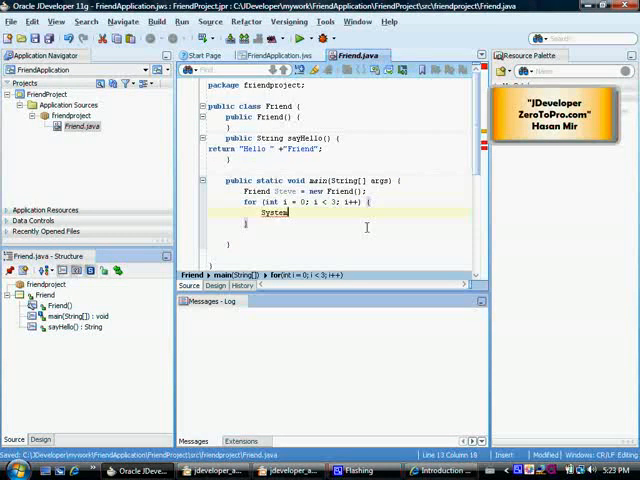
type(".o")
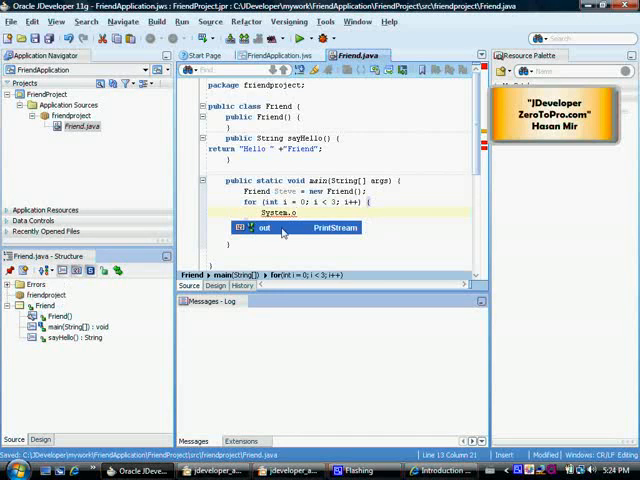
mouse_move(283, 231)
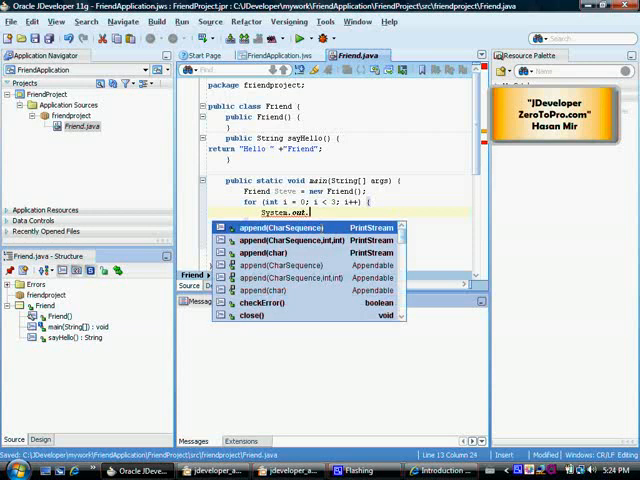
type("print")
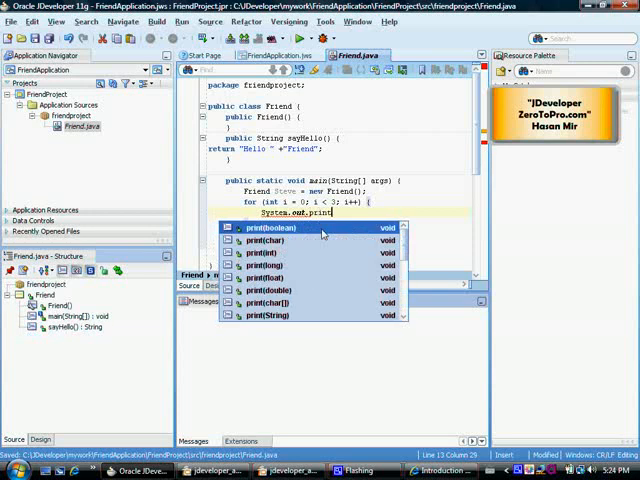
type("ln(i+S);")
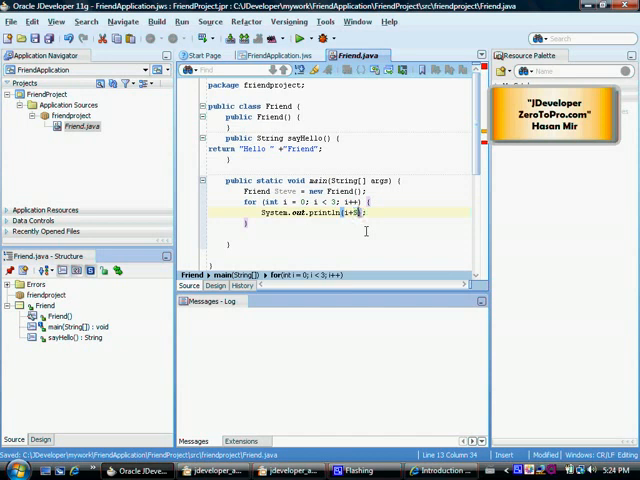
type("Steve")
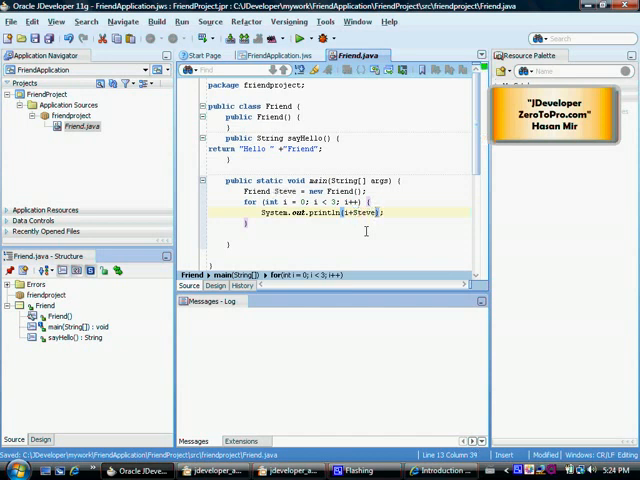
type(".sayHello")
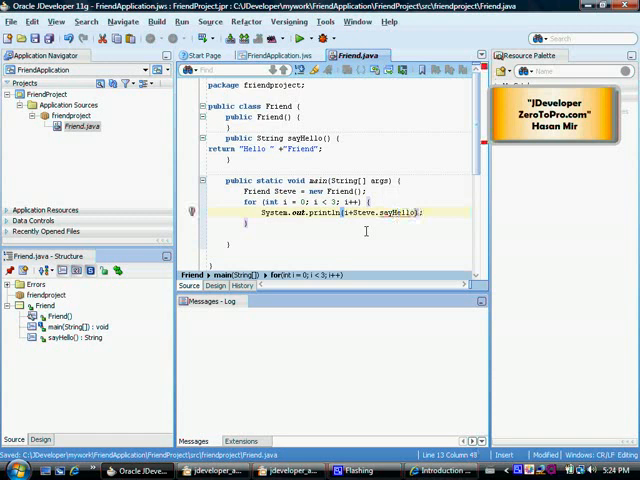
type("()")
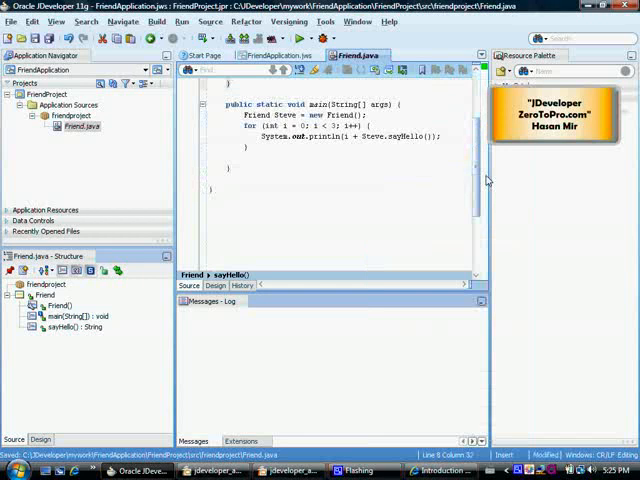
scroll("up", 3)
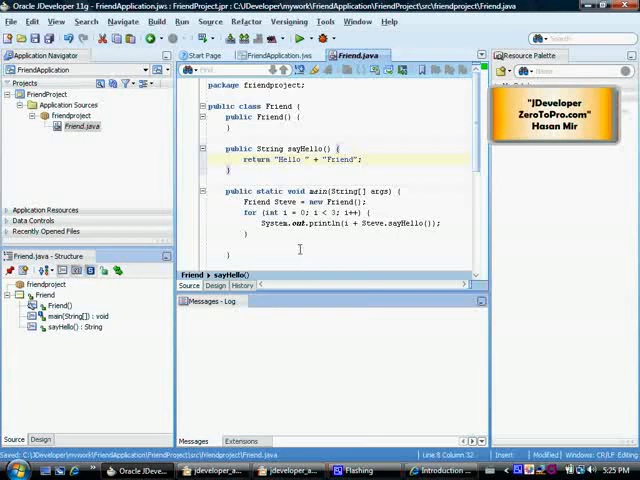